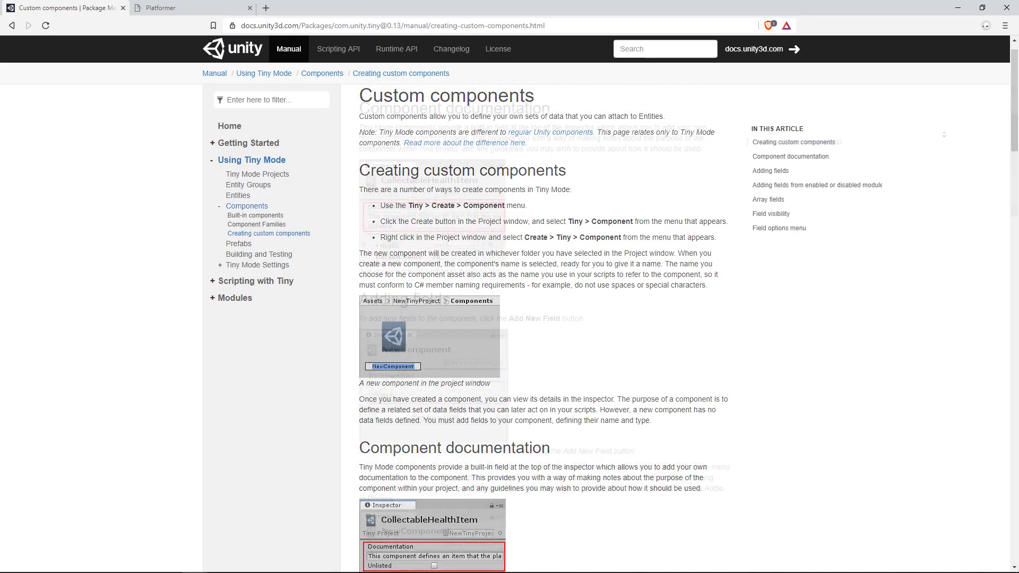
Scroll the Project window down to reveal GameConfig and GameState in Platformer's Components folder
scroll("down", 3)
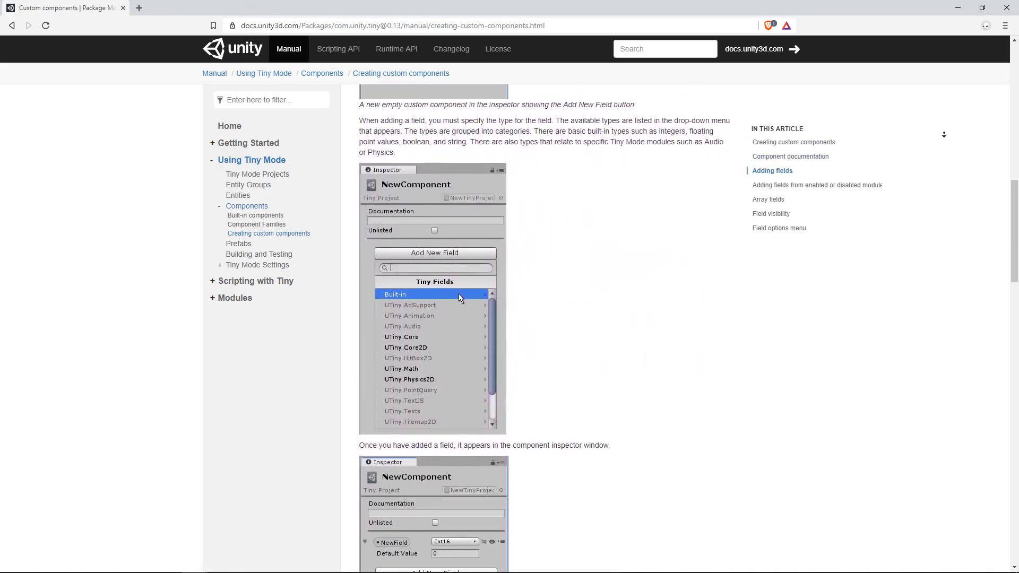
scroll("down", 3)
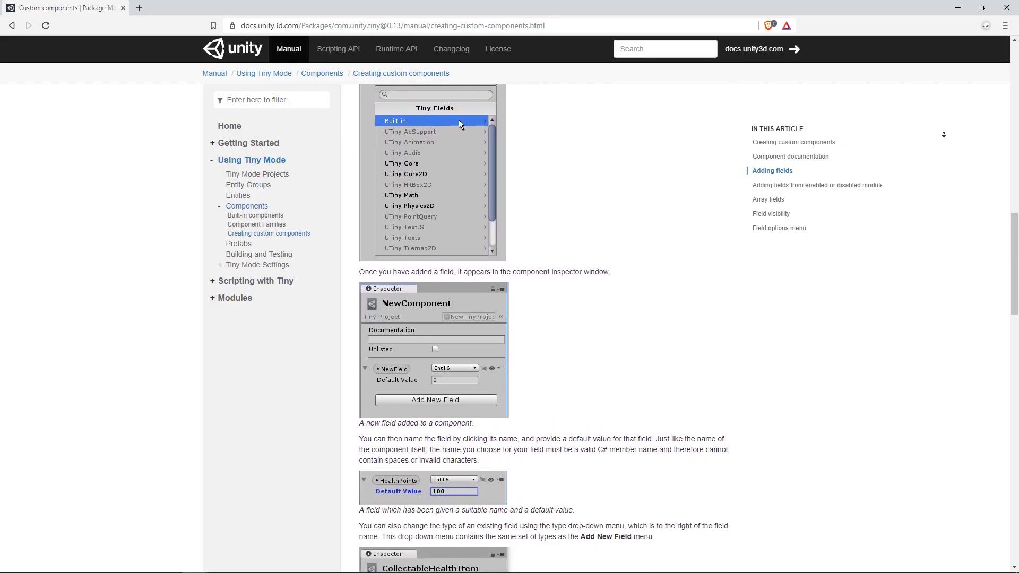
scroll("down", 3)
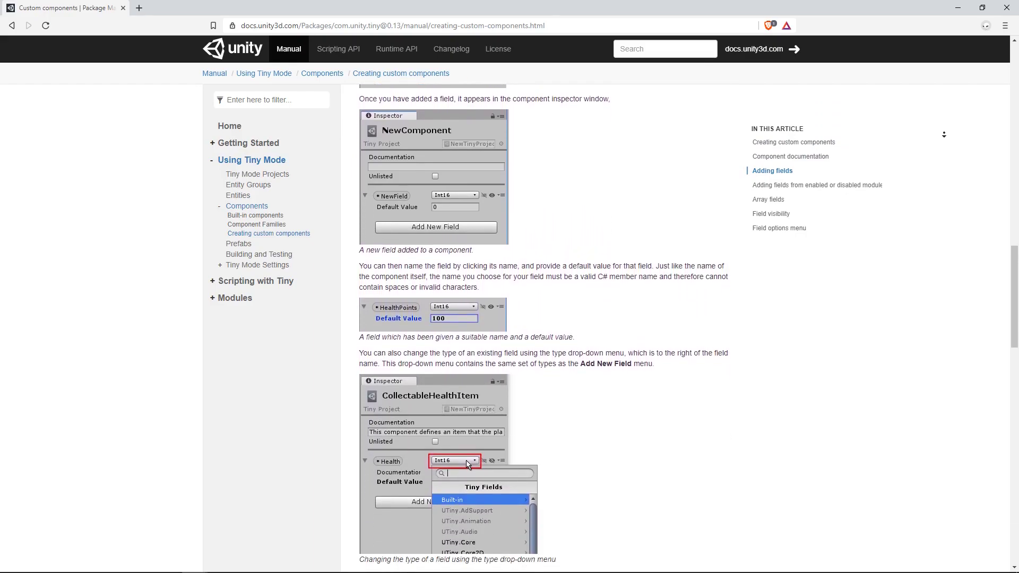
scroll("down", 3)
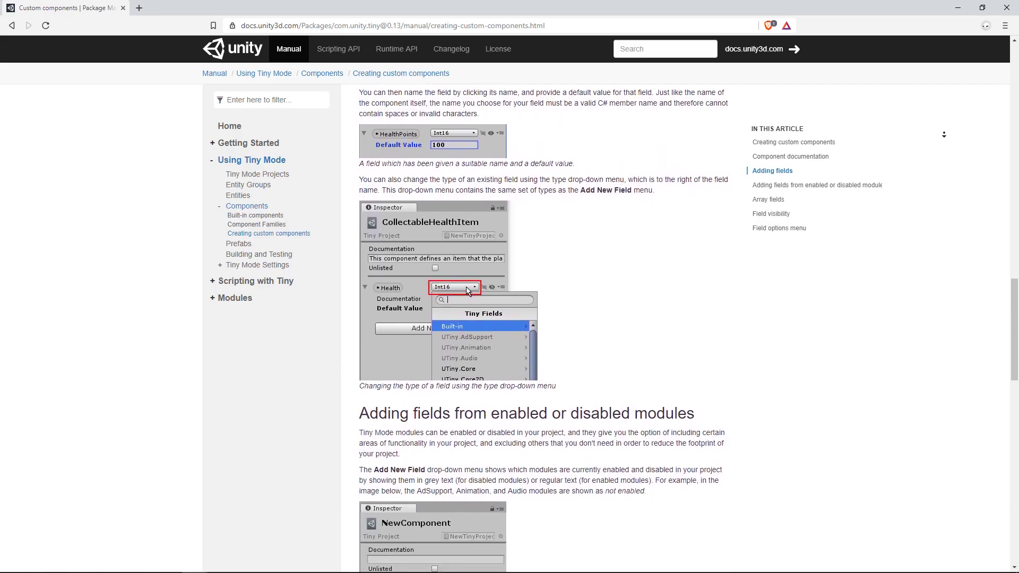
scroll("down", 3)
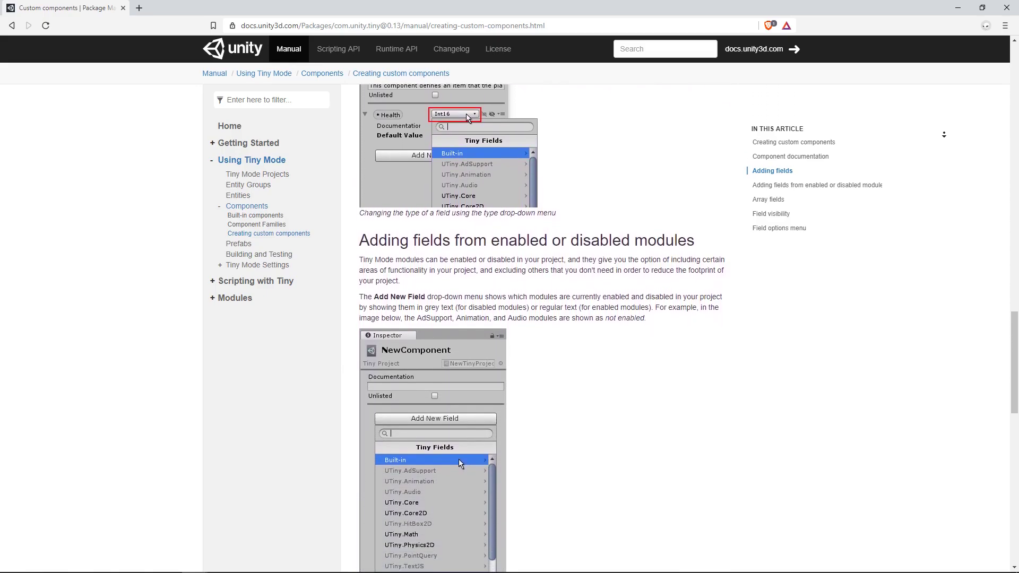
scroll("down", 3)
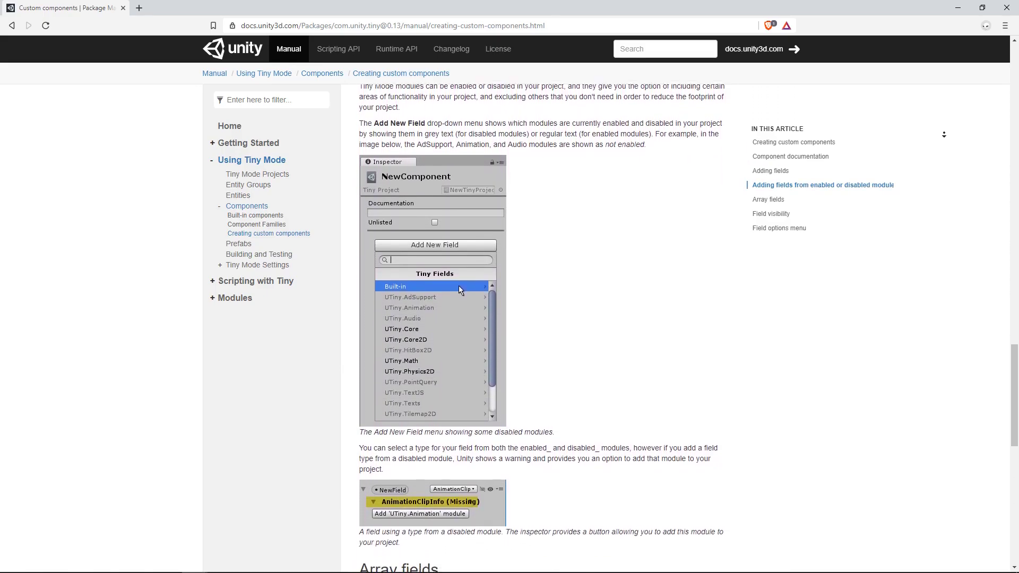
scroll("down", 3)
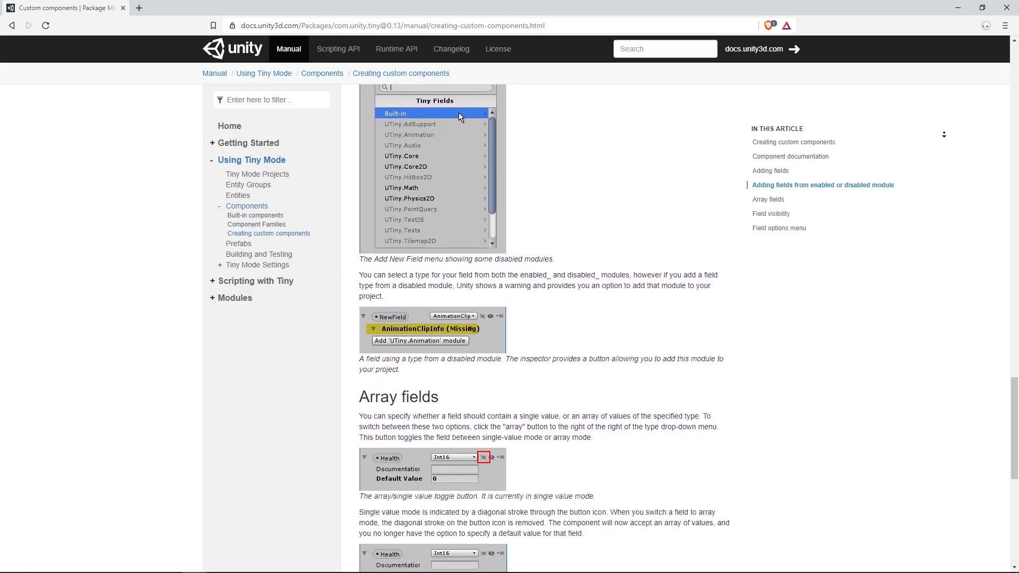
scroll("down", 3)
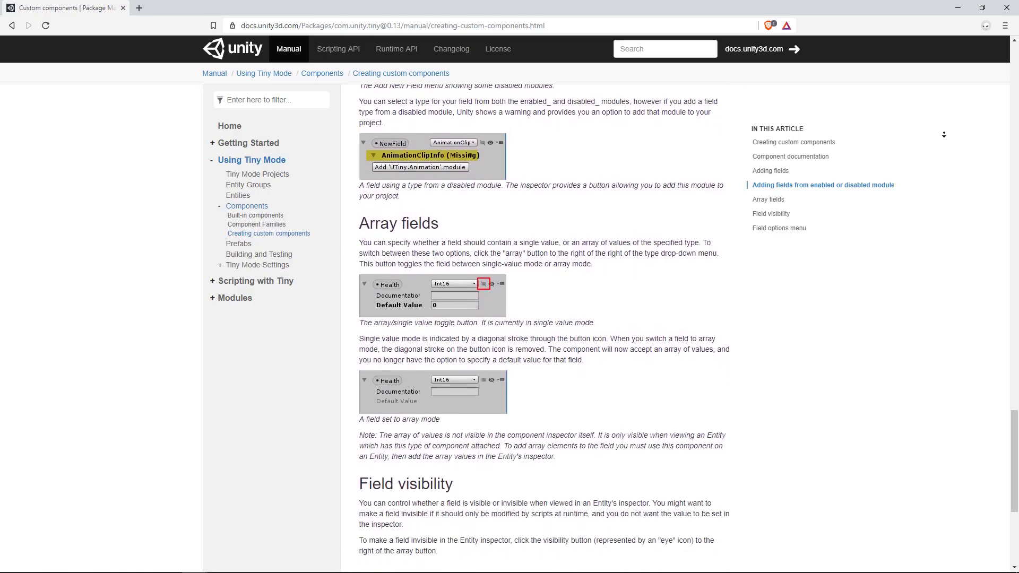
scroll("down", 3)
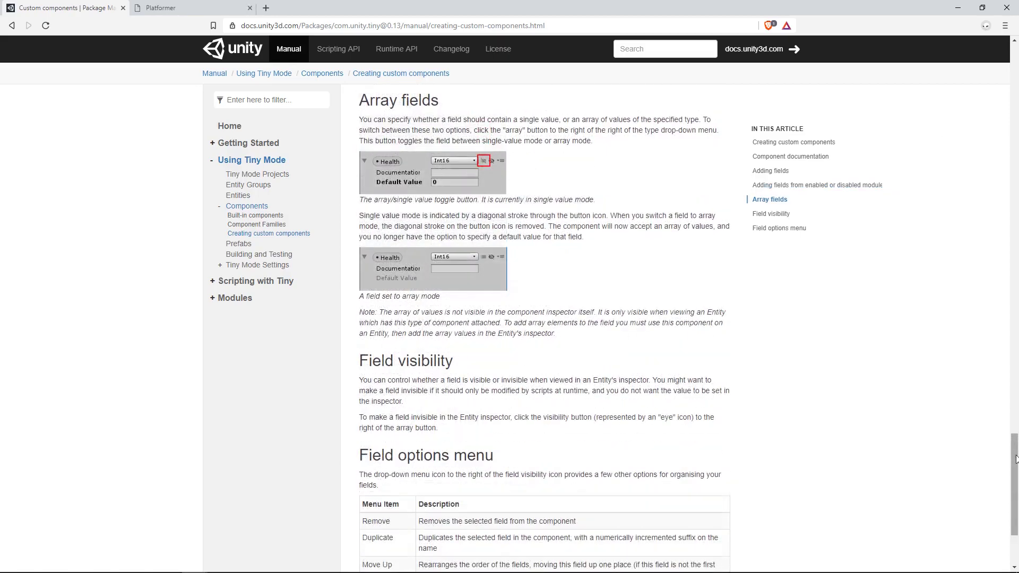
scroll("down", 3)
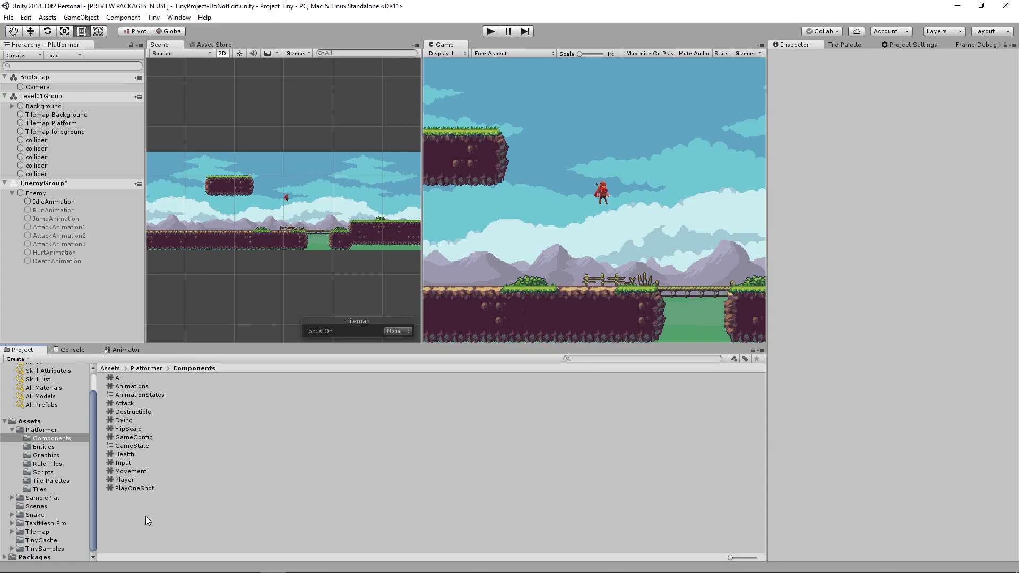
mouse_move(167, 497)
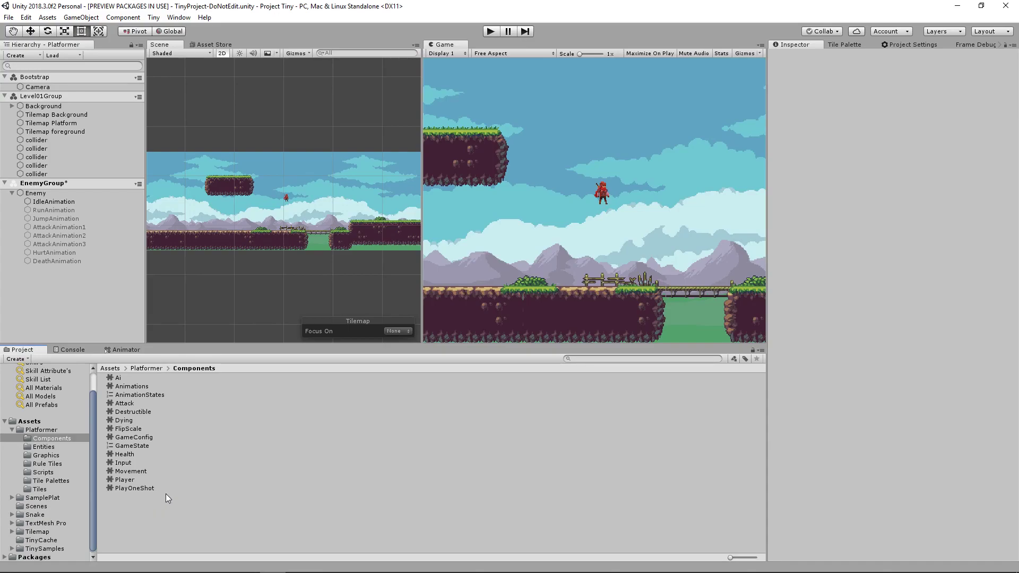
mouse_move(138, 539)
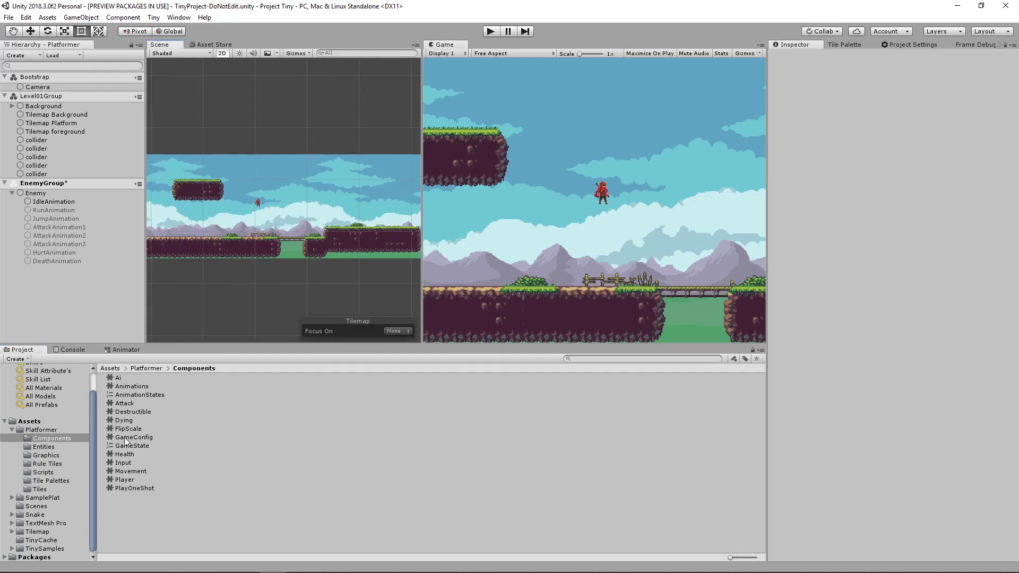
left_click(134, 437)
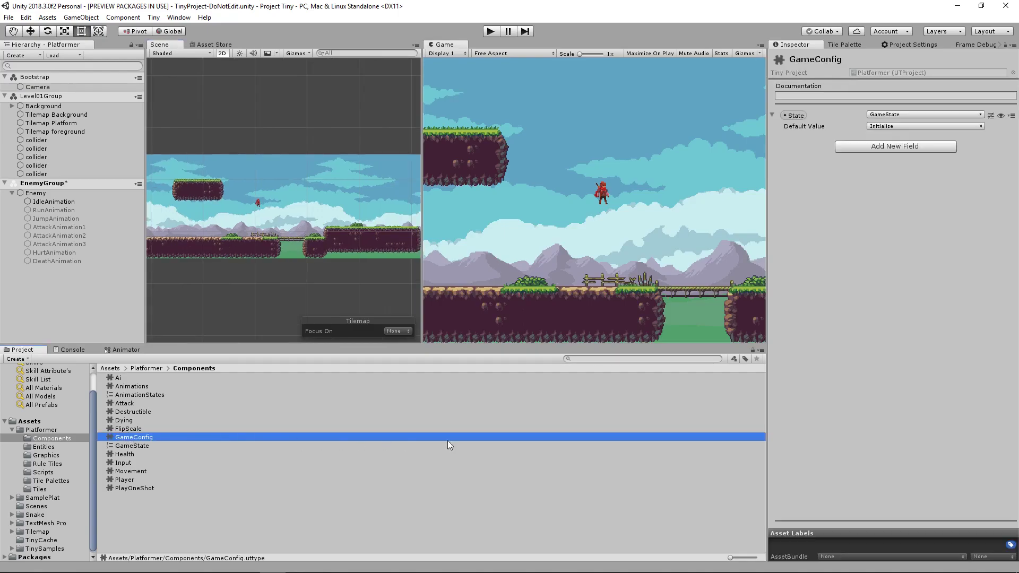
mouse_move(936, 165)
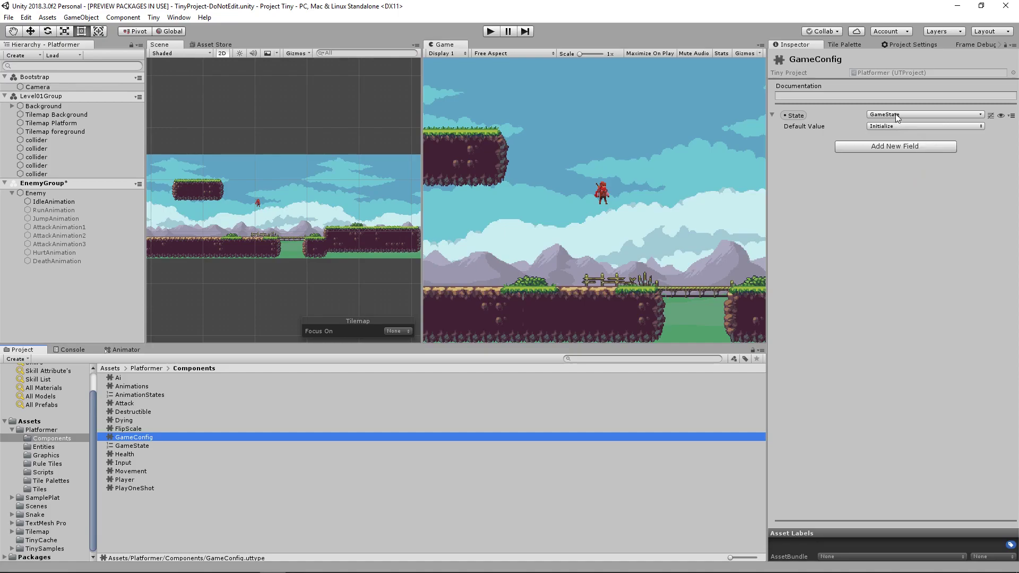
mouse_move(906, 132)
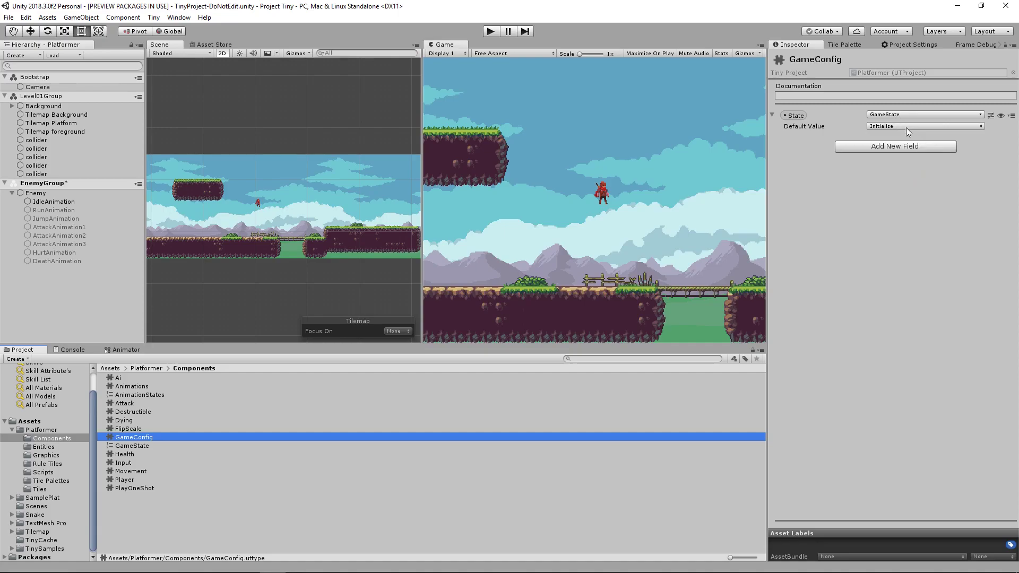
left_click(922, 125)
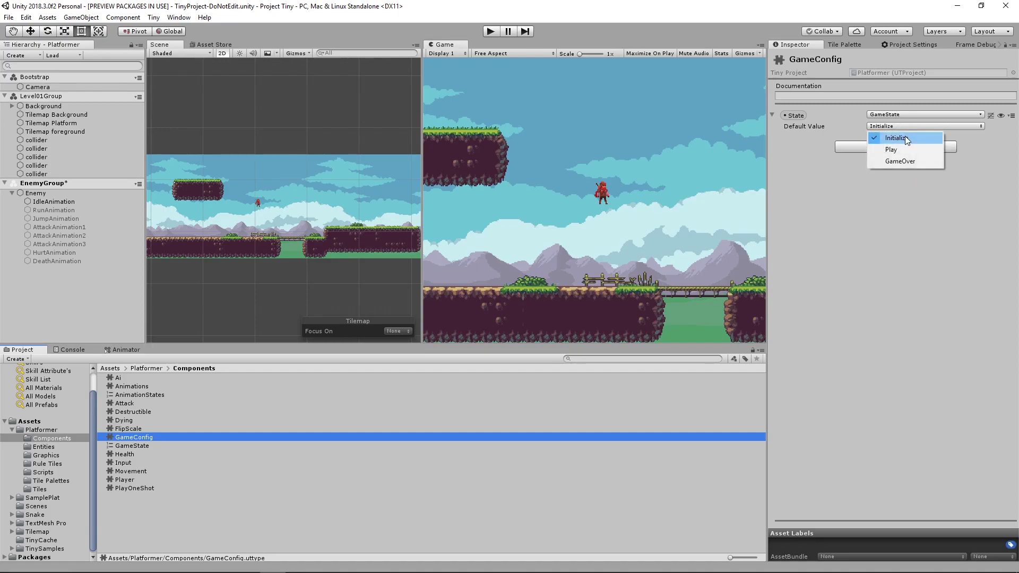
mouse_move(907, 153)
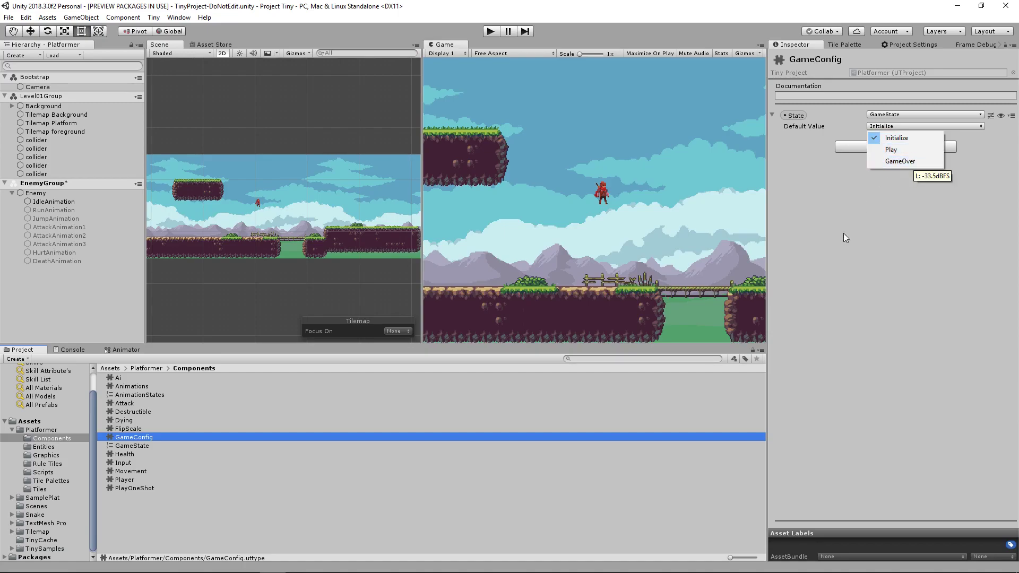
left_click(132, 445)
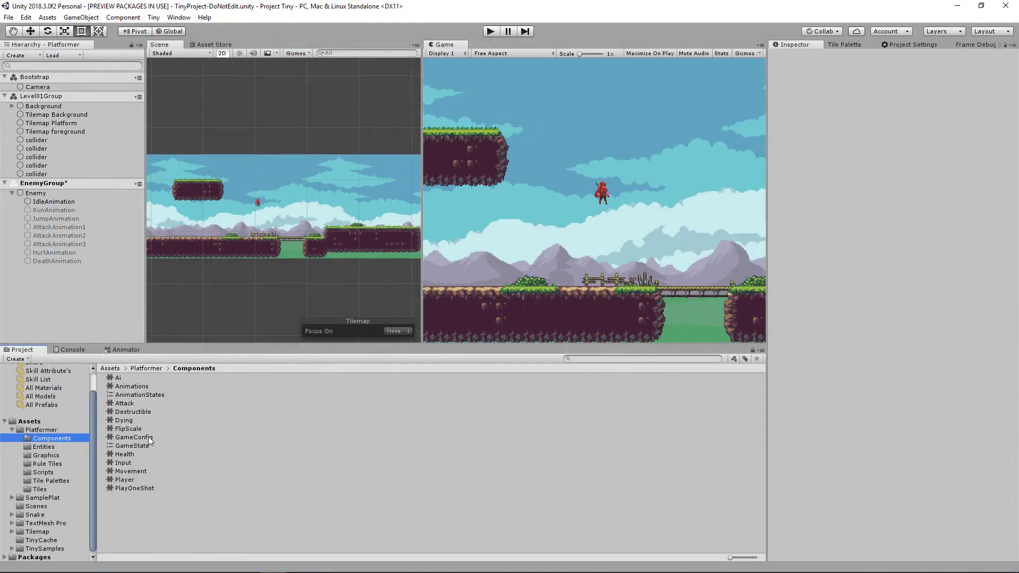
Inspect GameConfig and keep its GameState-typed State field defaulting to Initialize
left_click(134, 437)
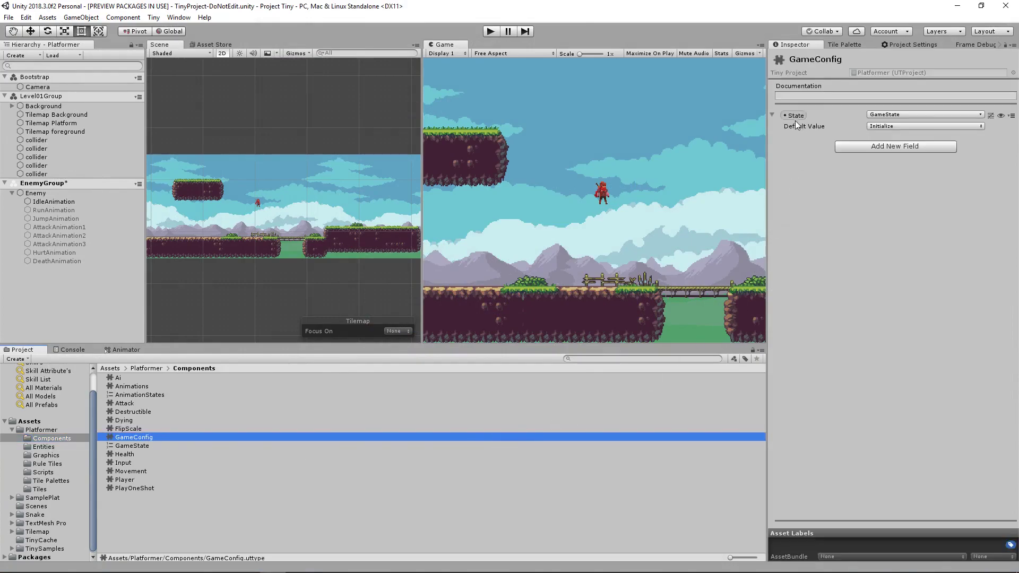
double_click(795, 115)
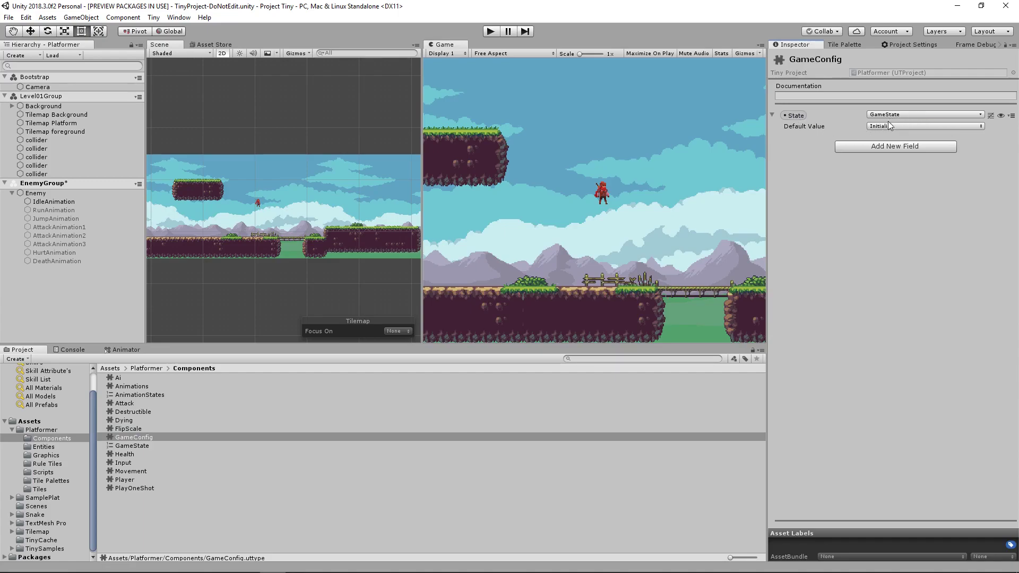
left_click(923, 127)
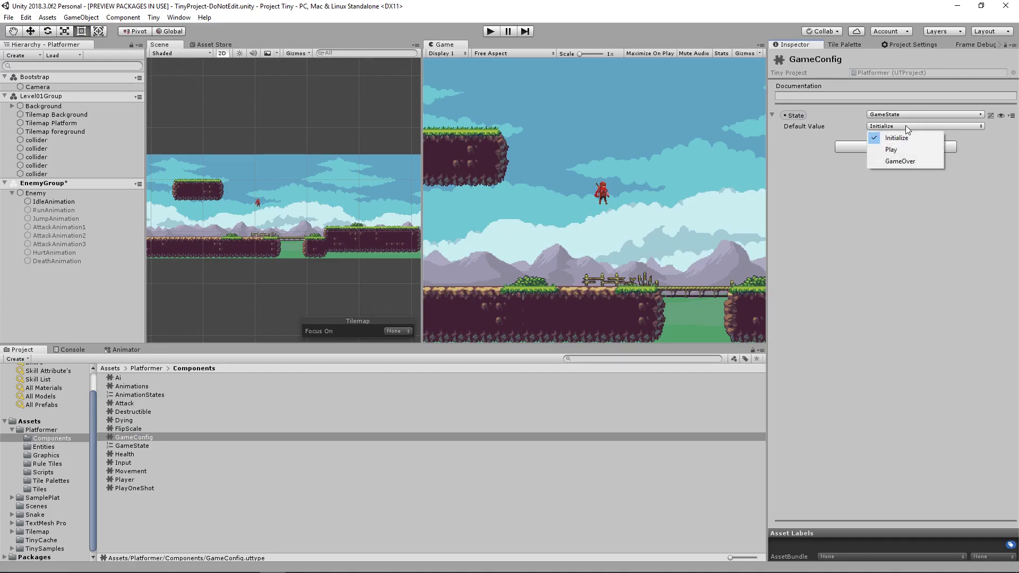
mouse_move(905, 137)
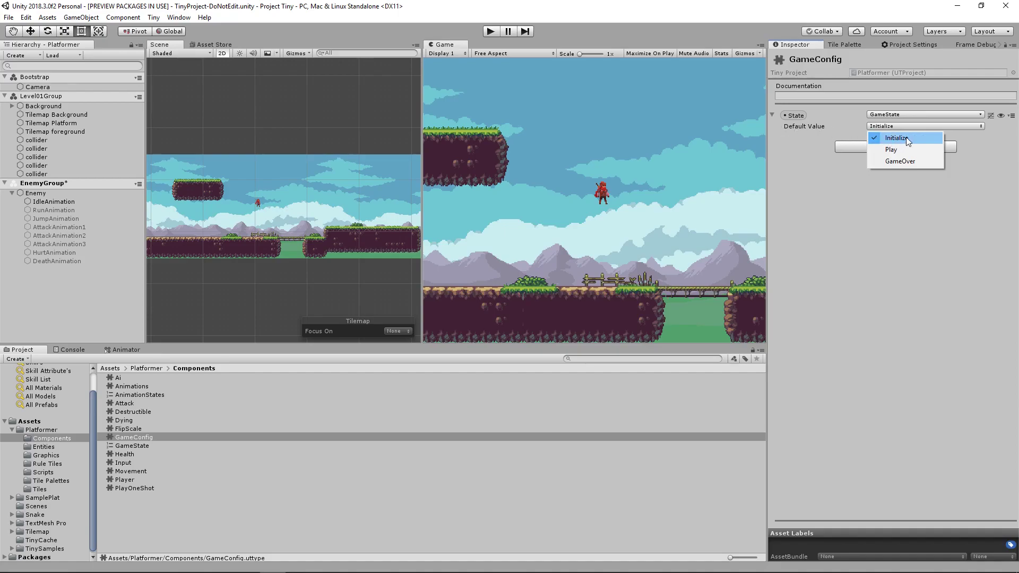
mouse_move(890, 149)
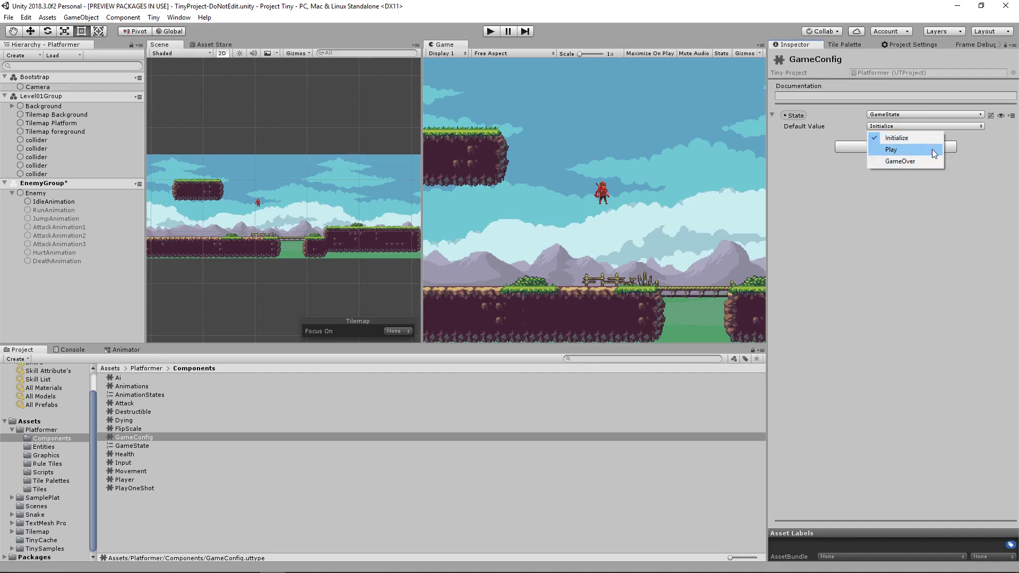
mouse_move(859, 156)
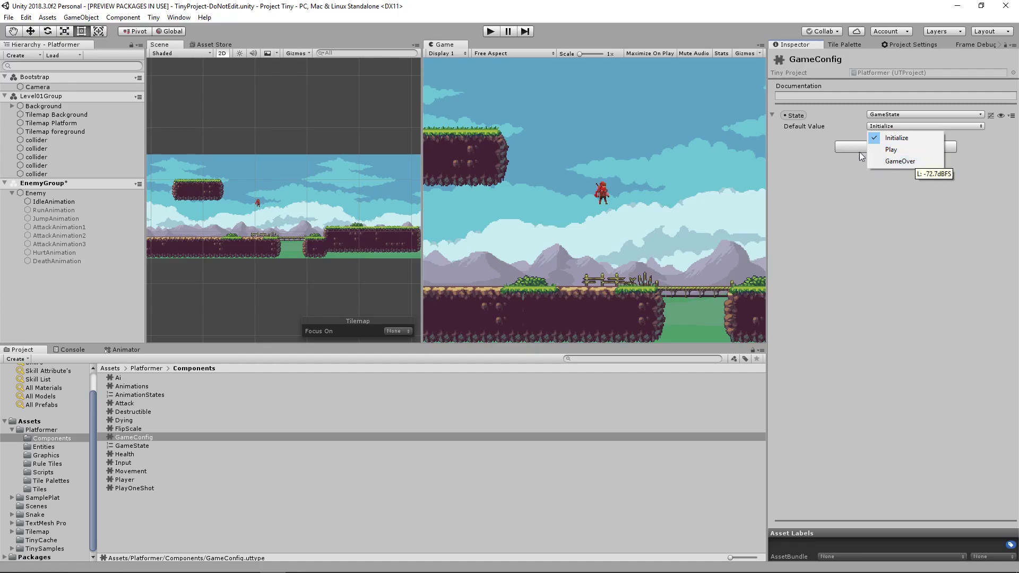
left_click(895, 137)
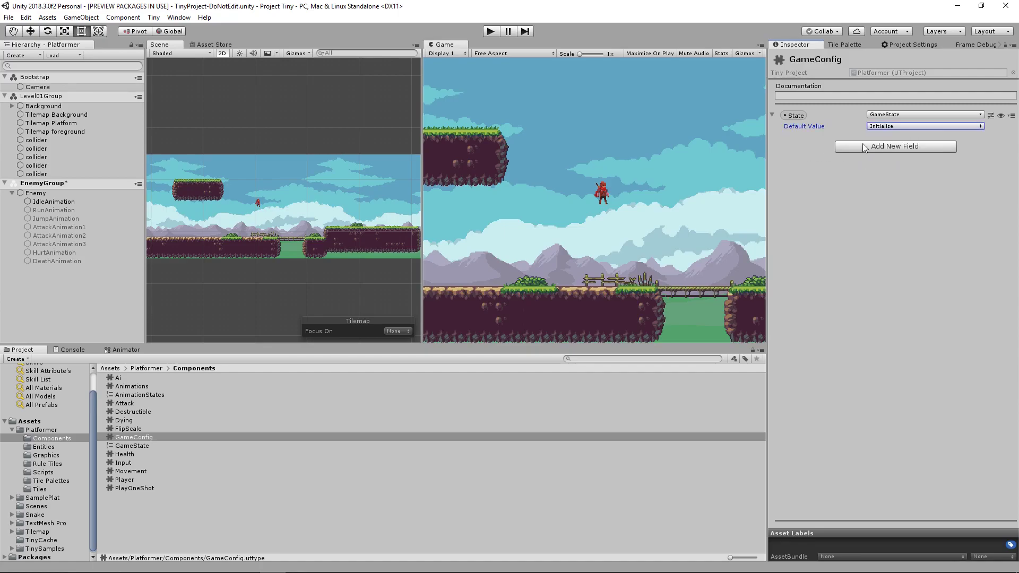
Search the Add New Field types for 'game', then dismiss without adding a field
left_click(895, 145)
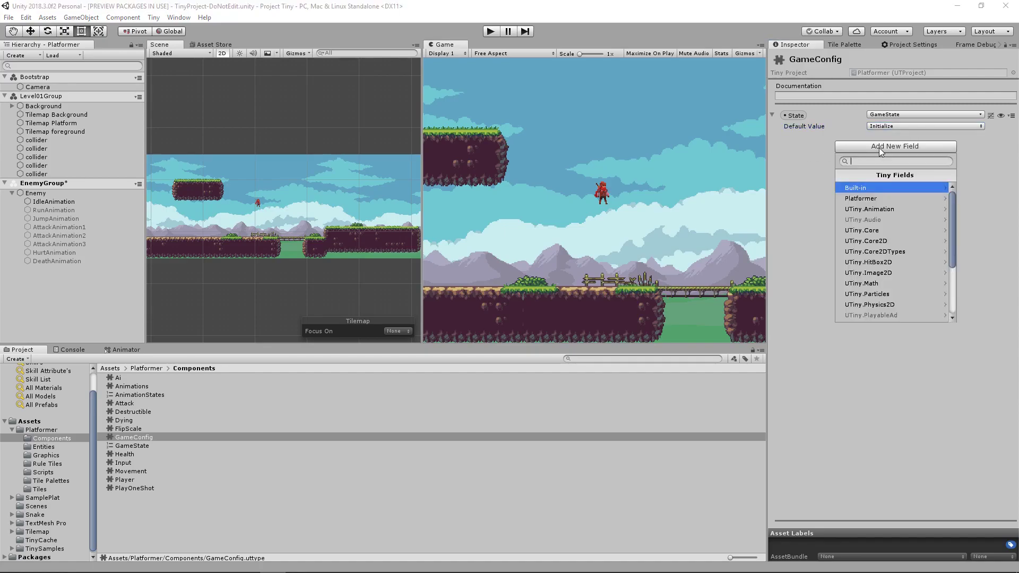
type("game")
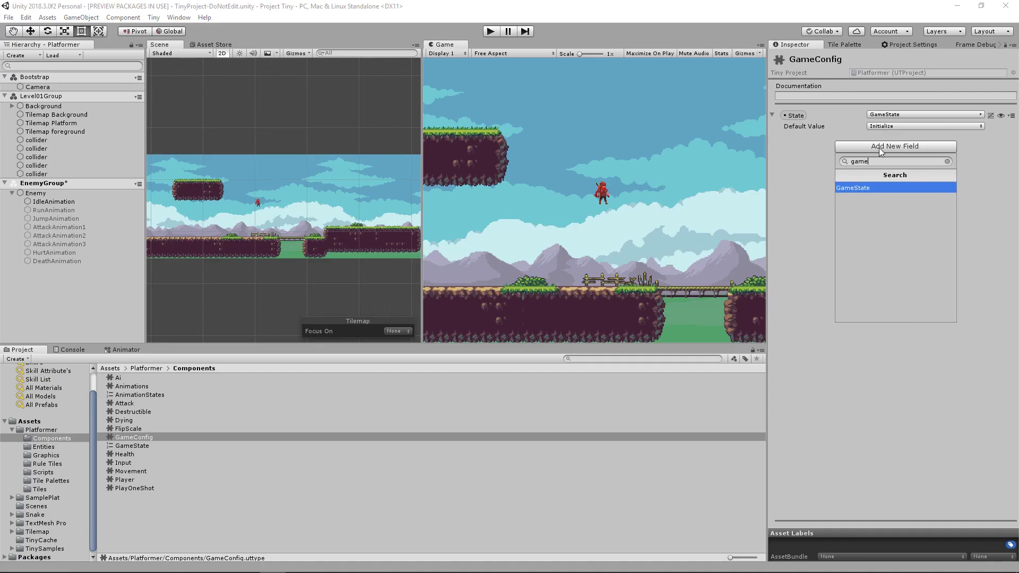
mouse_move(804, 214)
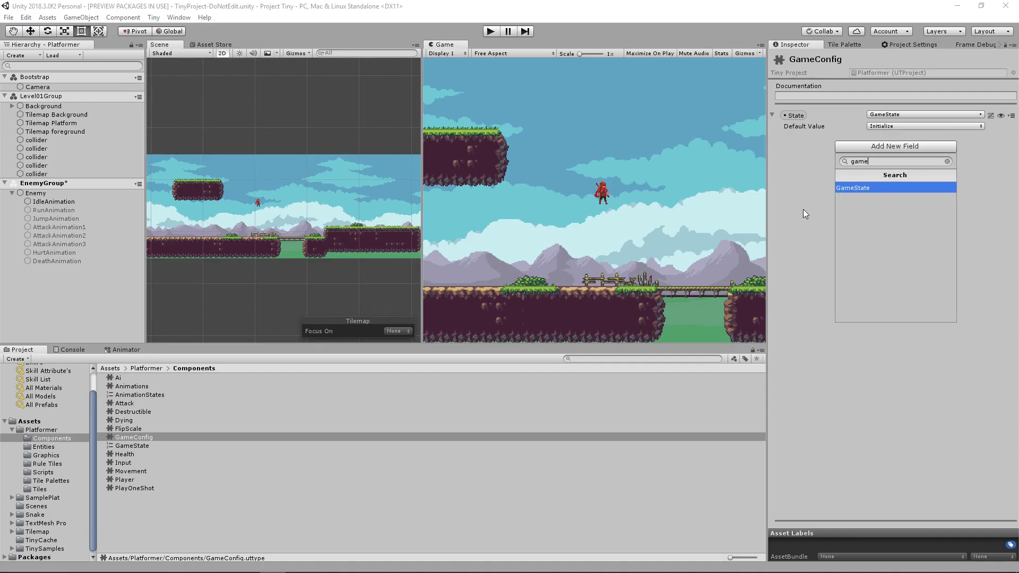
left_click(853, 188)
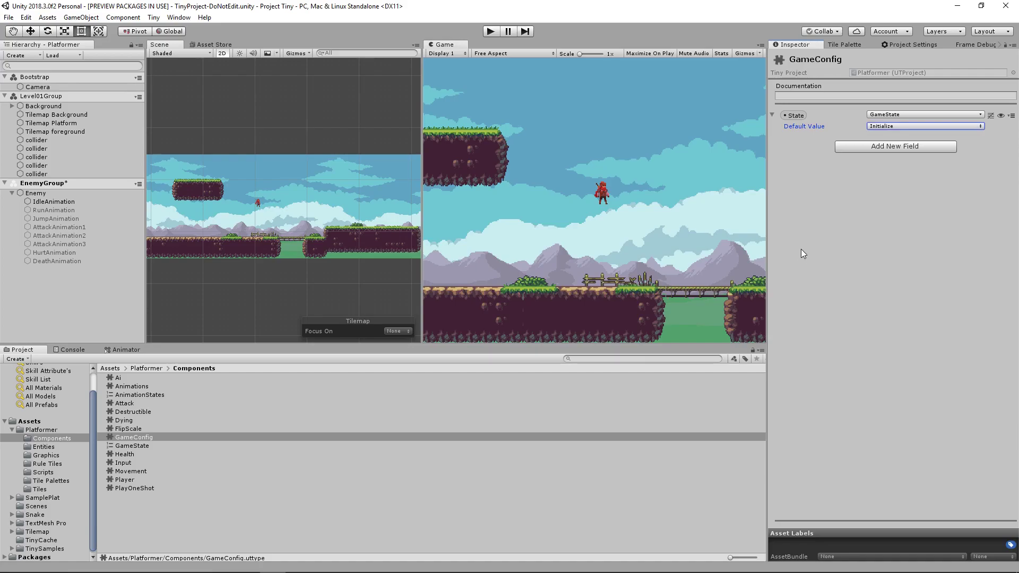
mouse_move(266, 445)
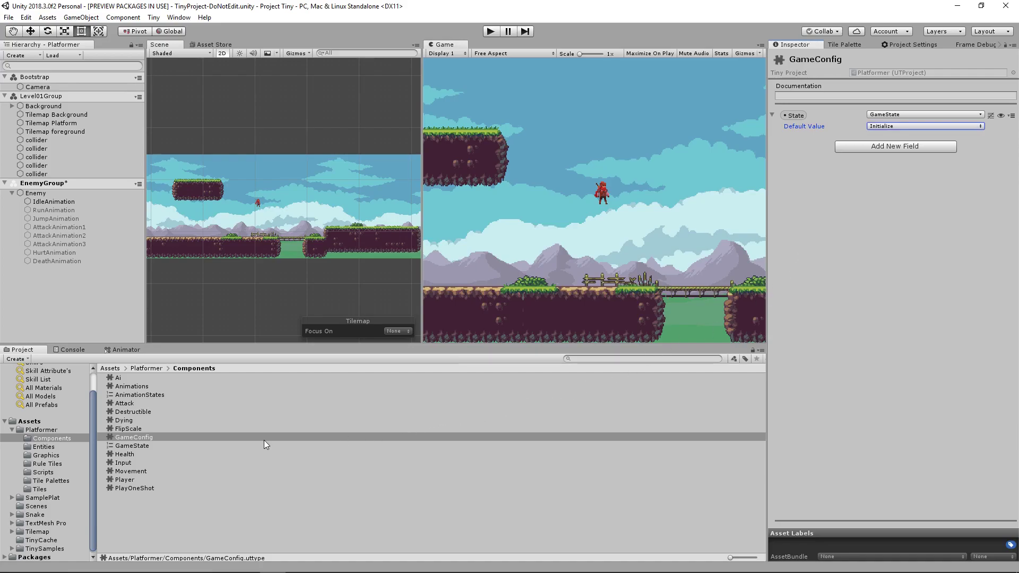
Bring up the Create > Tiny asset options for the Components folder
left_click(113, 523)
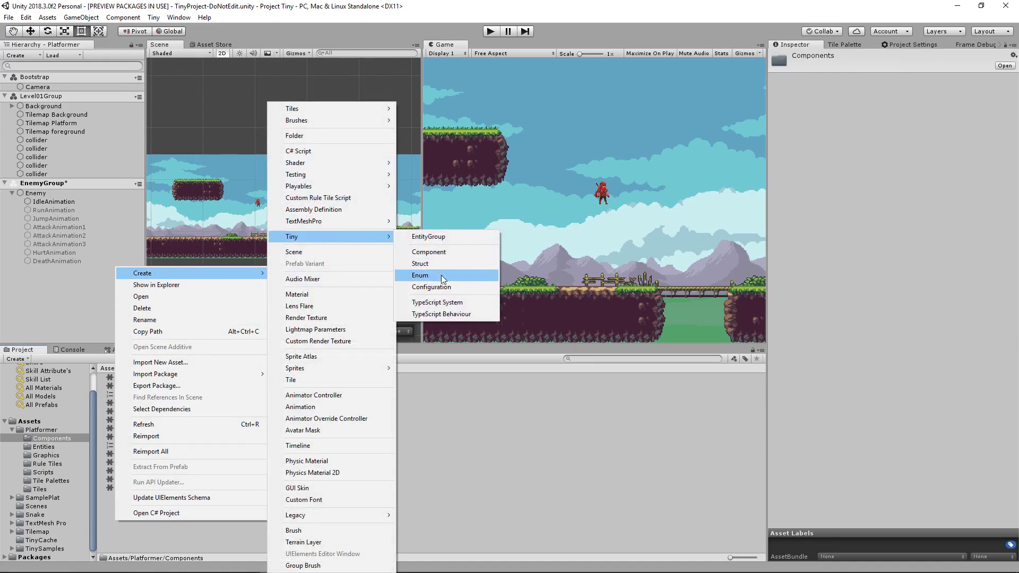
mouse_move(191, 483)
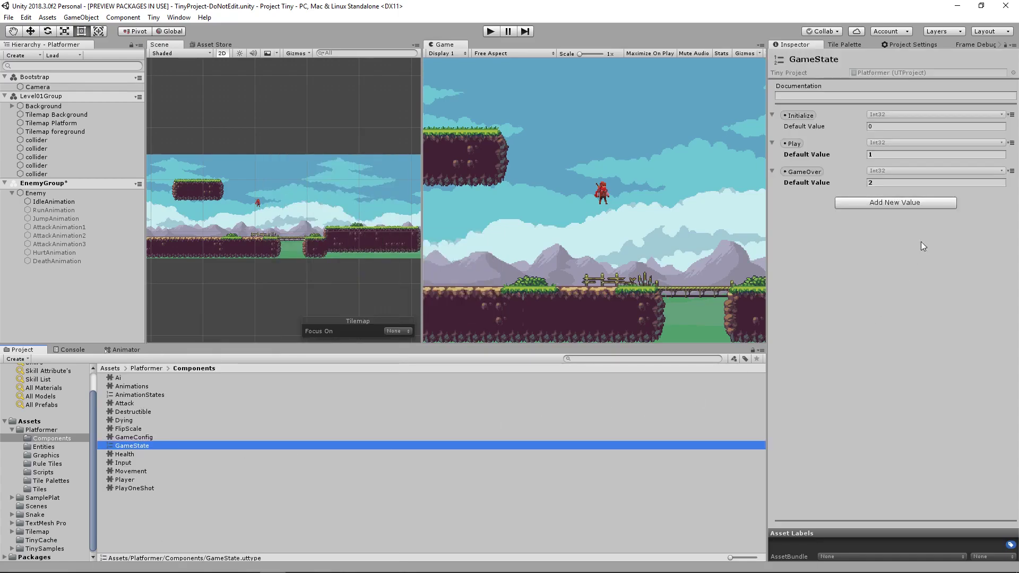
mouse_move(809, 154)
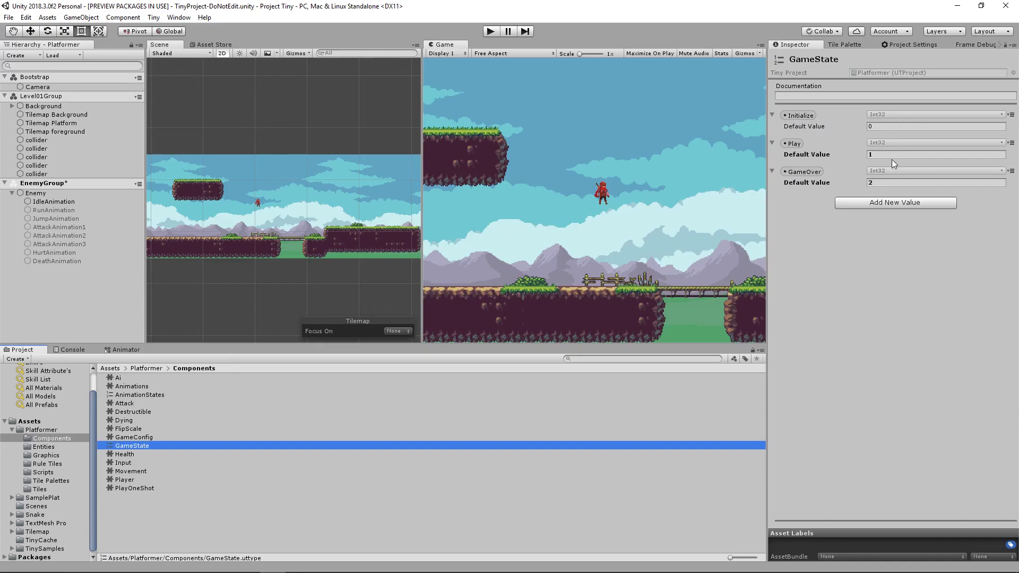
mouse_move(894, 202)
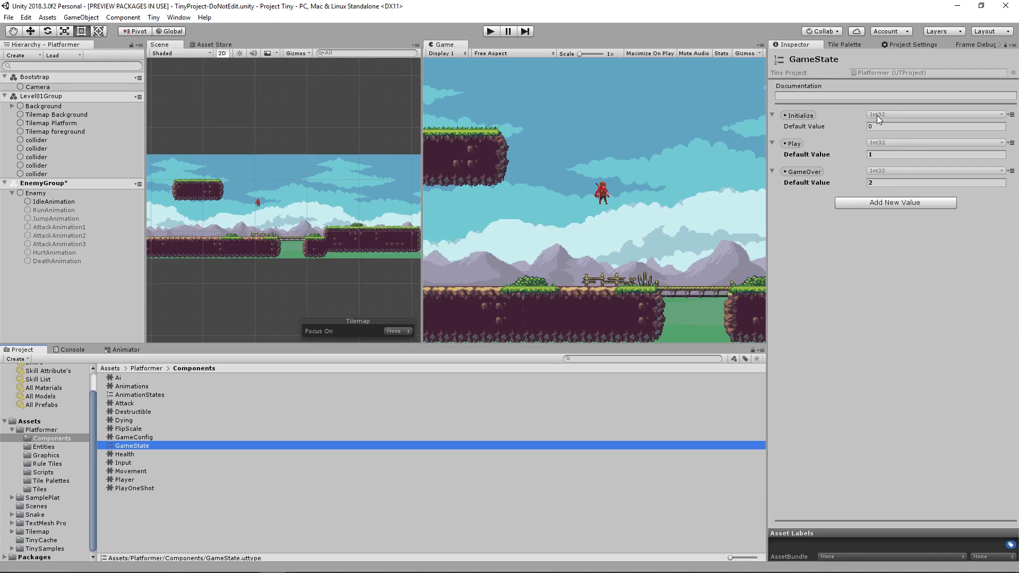
mouse_move(183, 457)
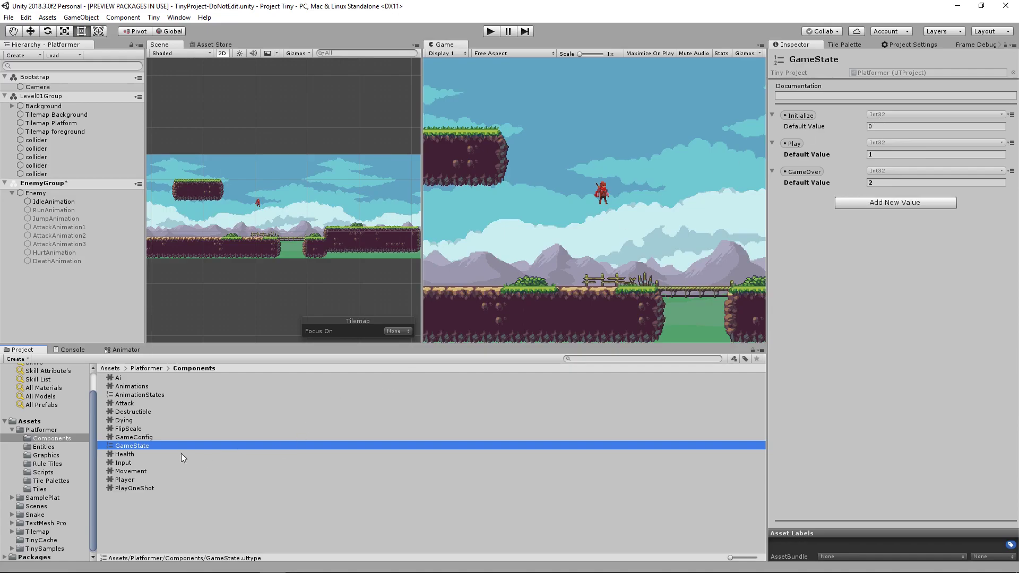
mouse_move(128, 399)
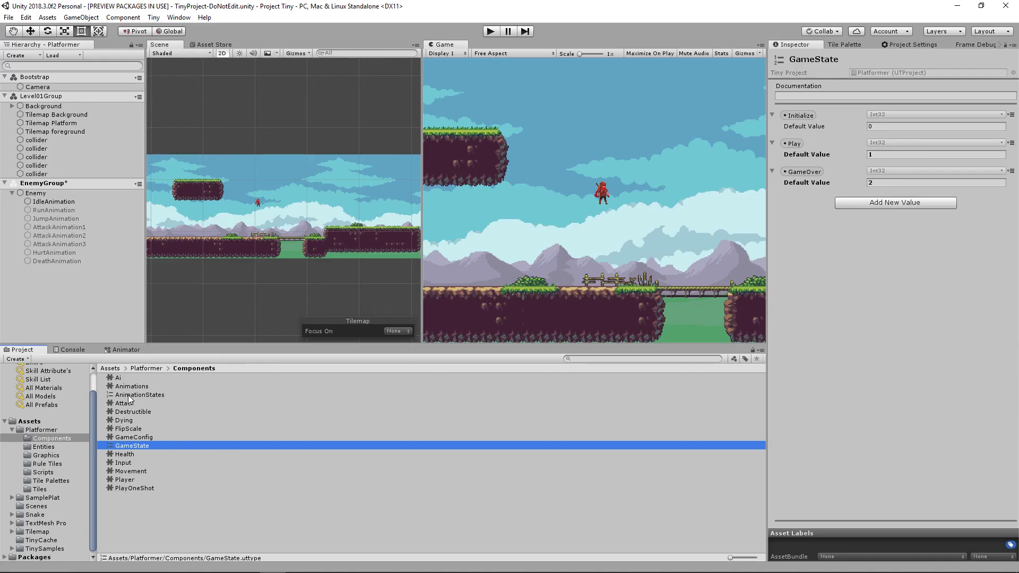
Review Animations, AnimationStates and GameConfig, then open GameManagerService in Visual Studio Code
left_click(131, 386)
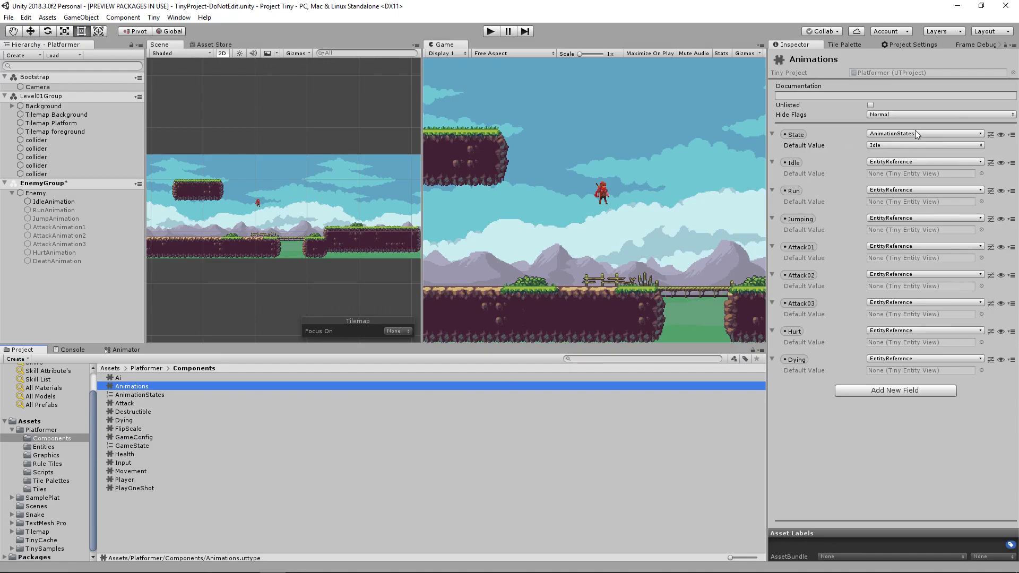
left_click(138, 394)
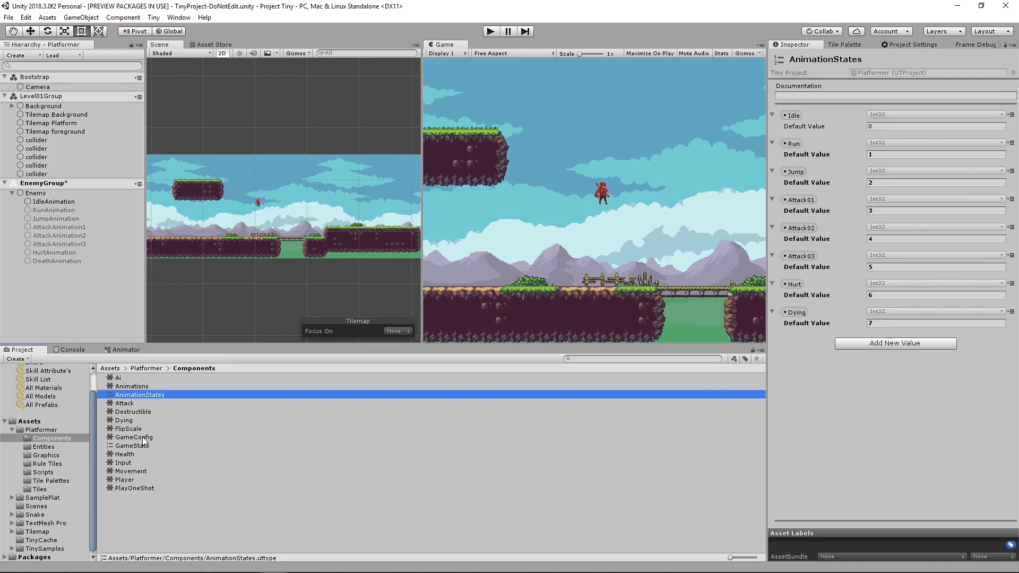
left_click(43, 472)
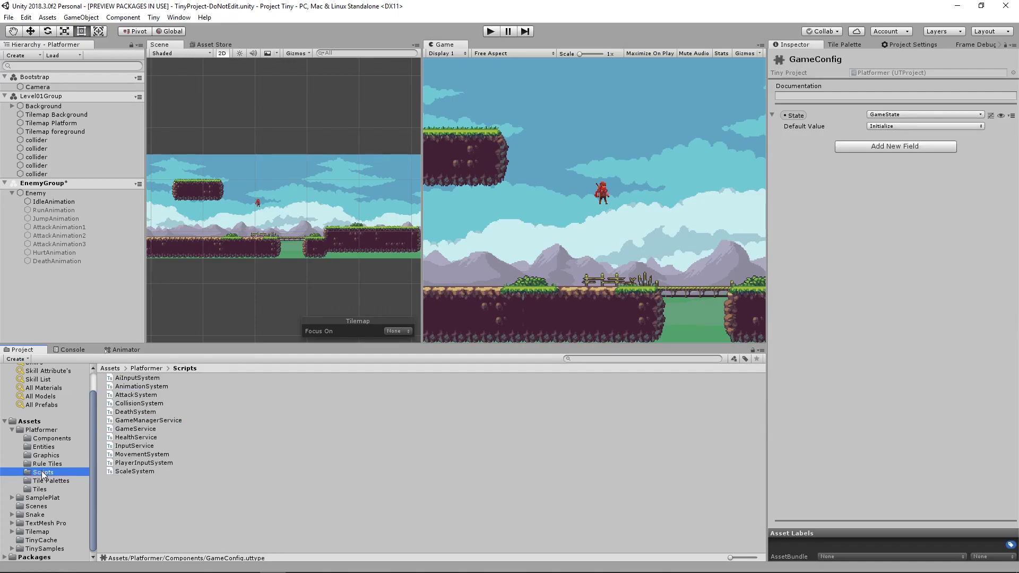
left_click(148, 420)
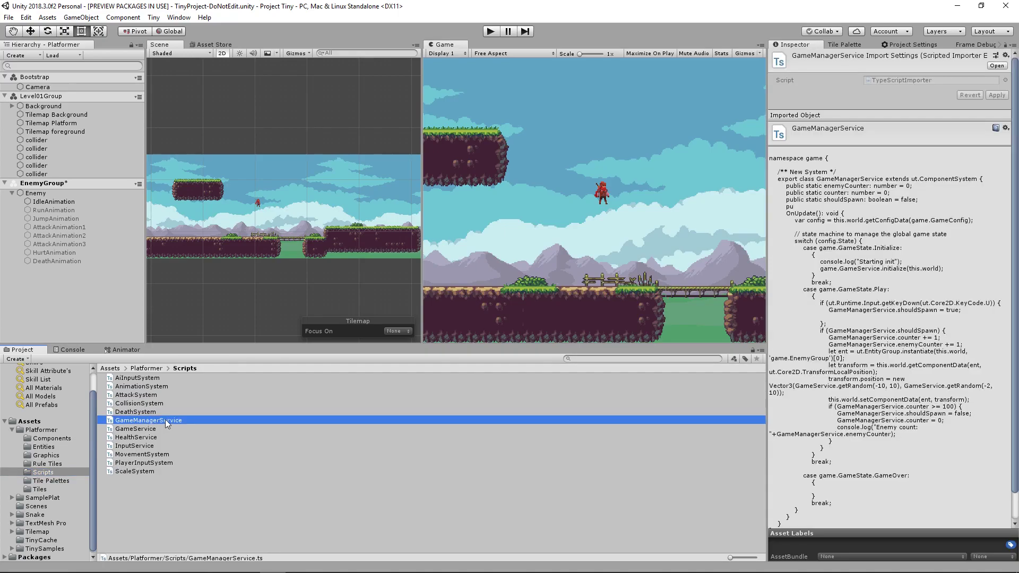
double_click(148, 420)
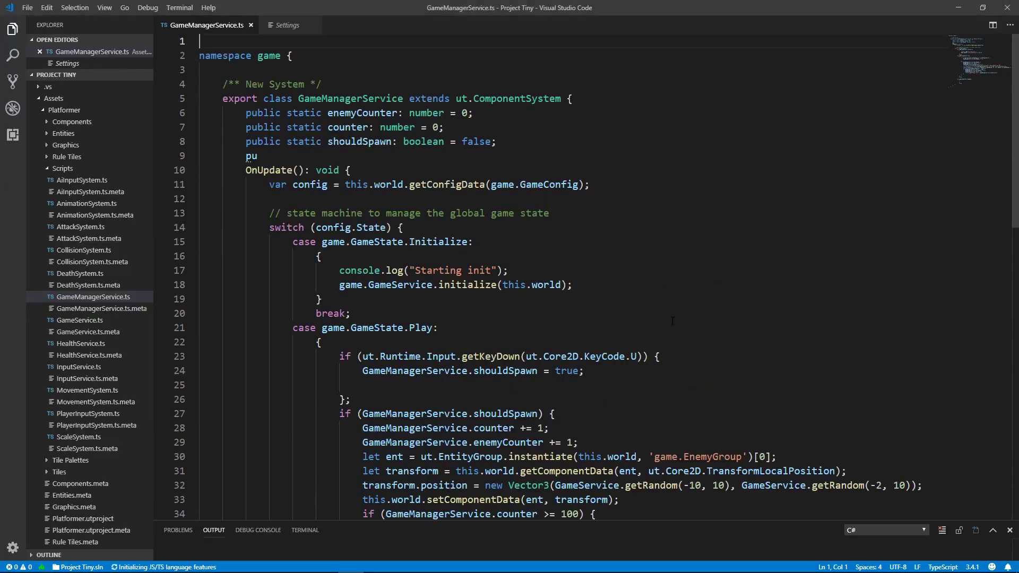
Read through GameManagerService.ts, select the Play case's getKeyDown check, and return to Unity
scroll("down", 3)
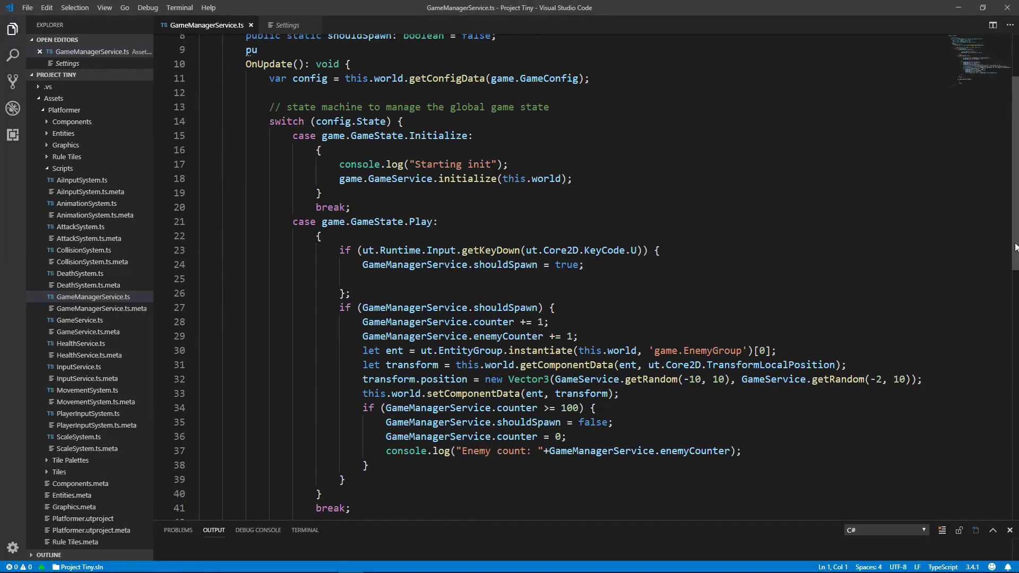
scroll("down", 3)
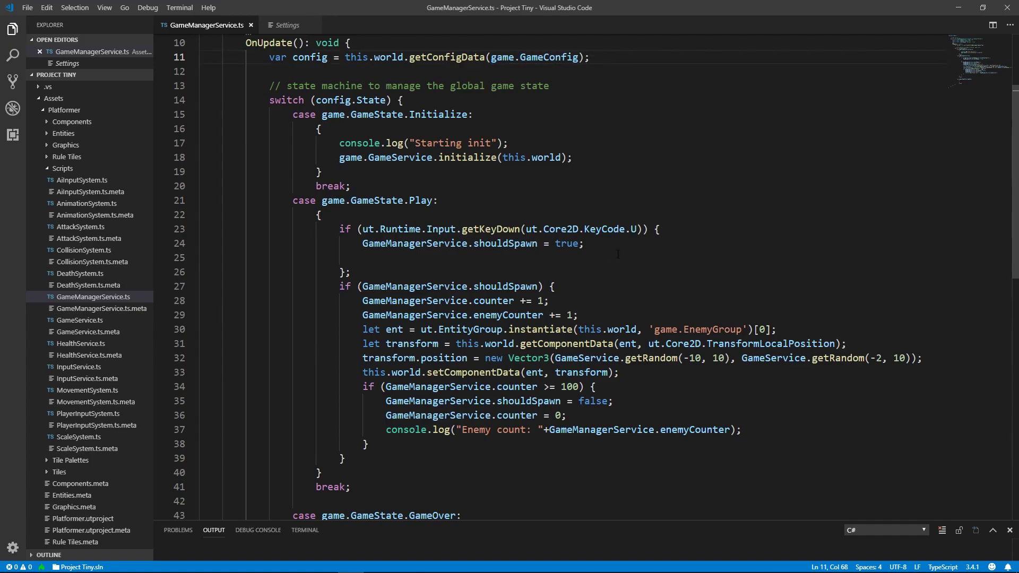
scroll("down", 3)
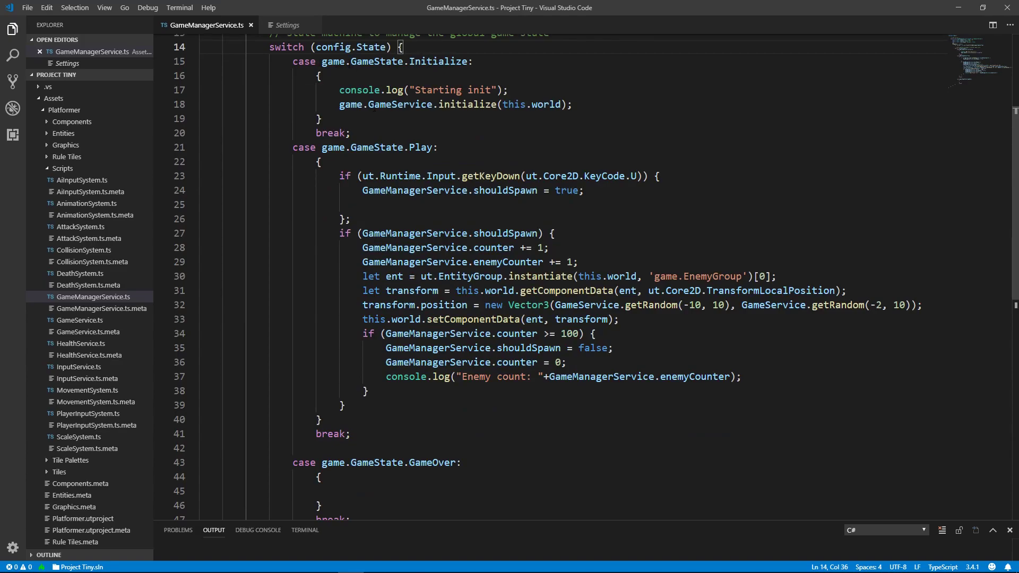
left_click_drag(341, 175, 349, 219)
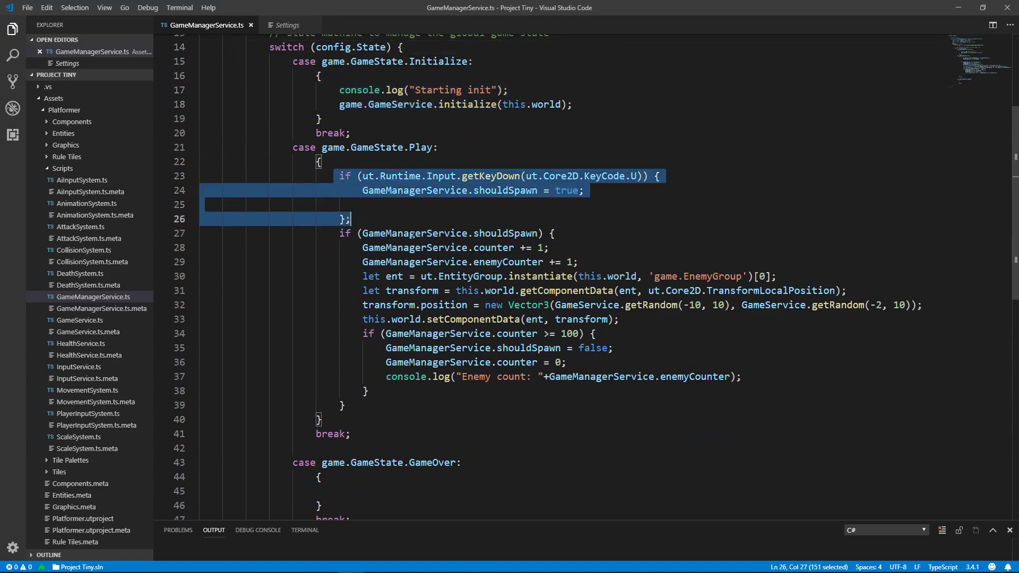
left_click(320, 476)
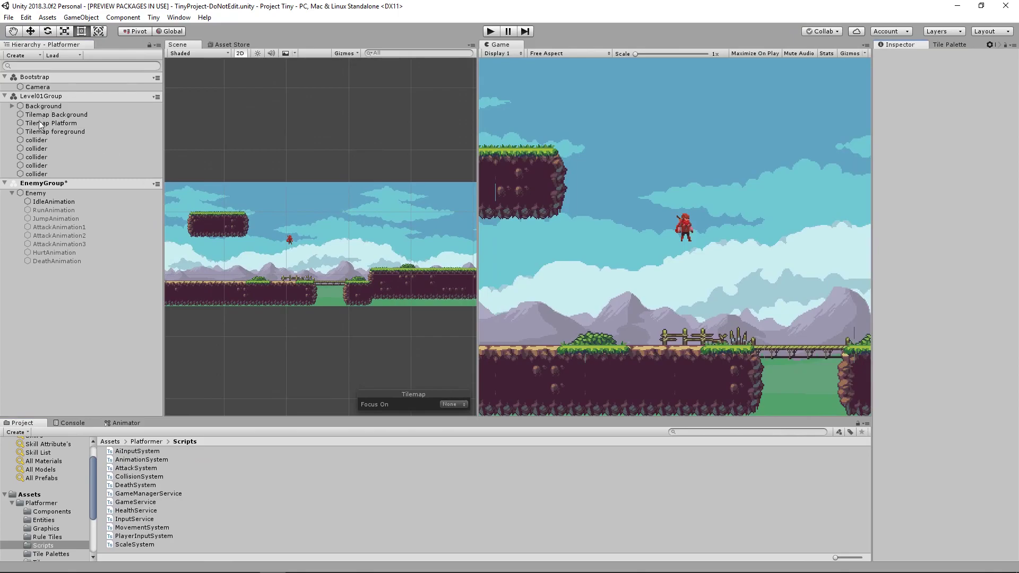
Inspect Enemy, Tilemap Background and EnemyGroup in the Hierarchy, then open the Components folder
left_click(35, 193)
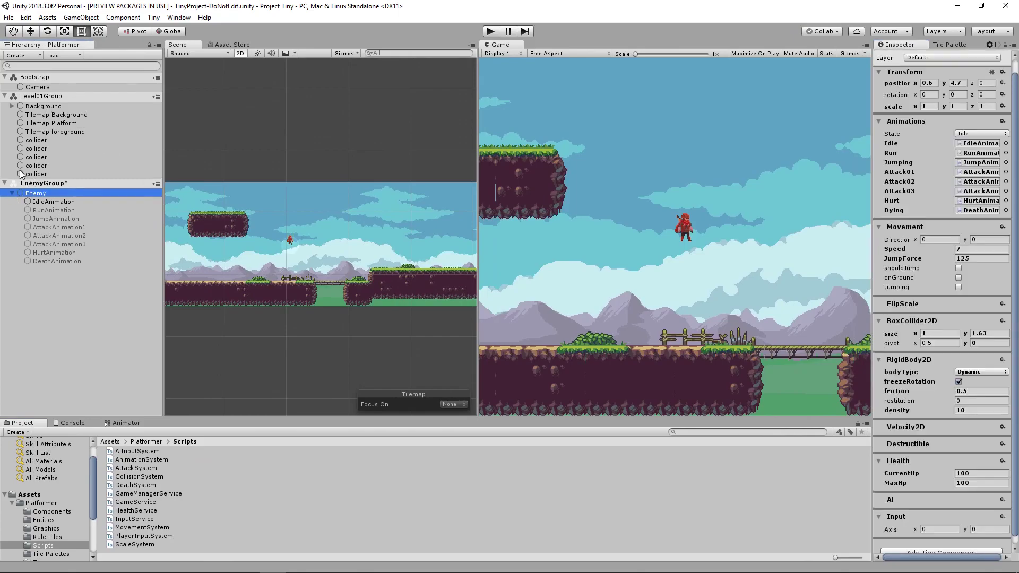
left_click(57, 115)
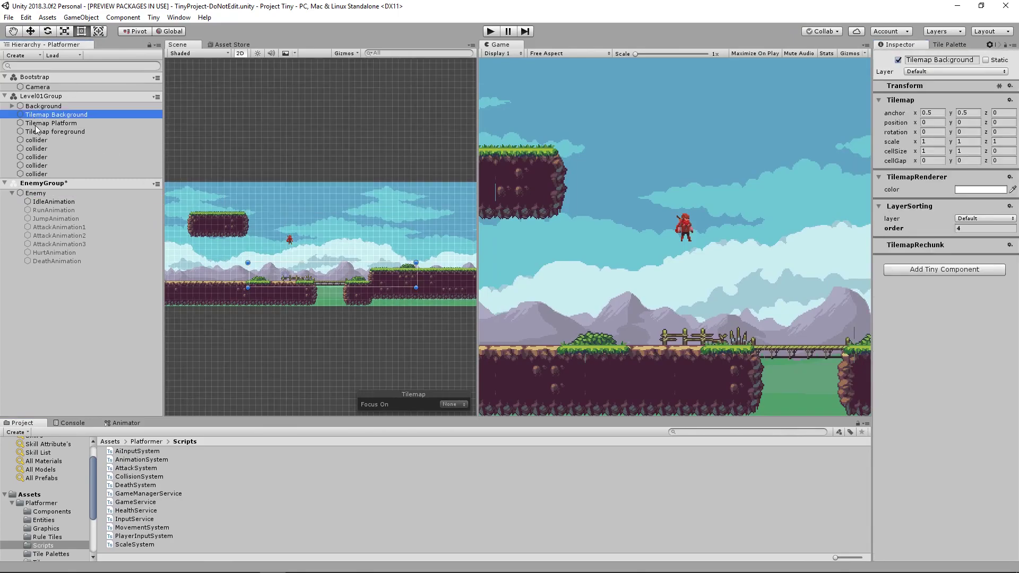
left_click(55, 131)
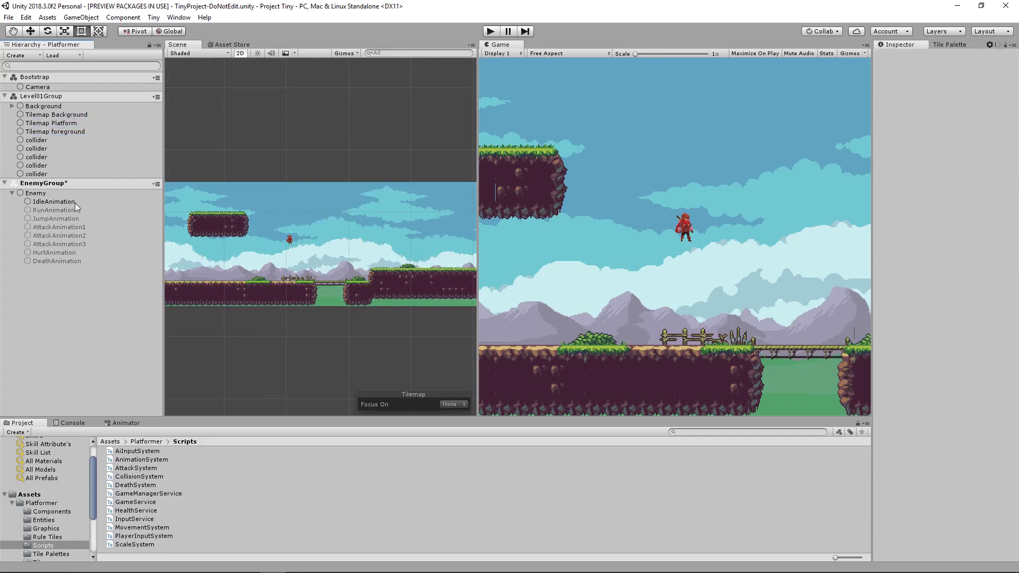
left_click(148, 493)
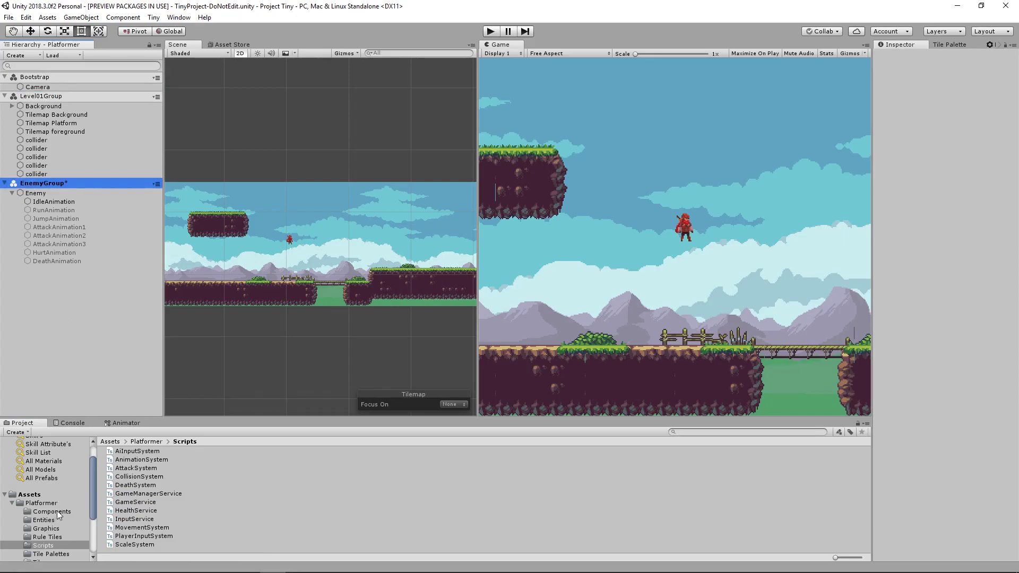
left_click(52, 511)
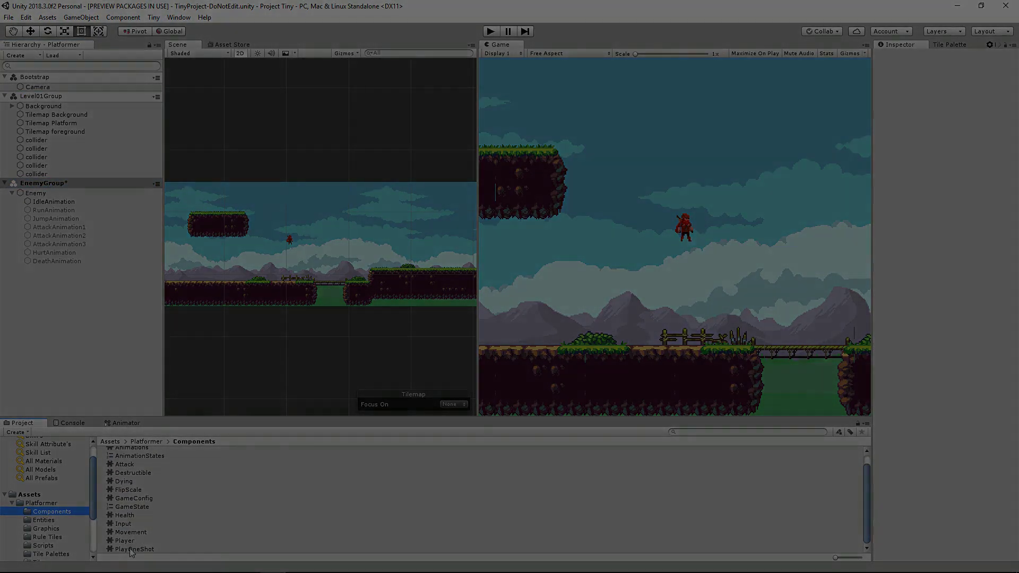